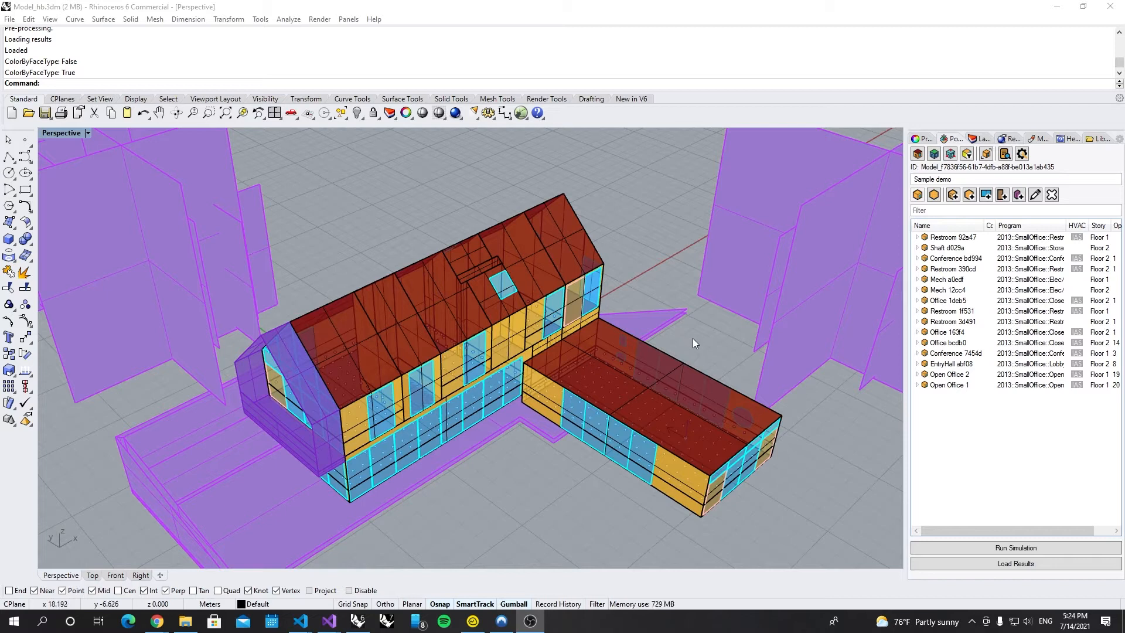
mouse_move(719, 335)
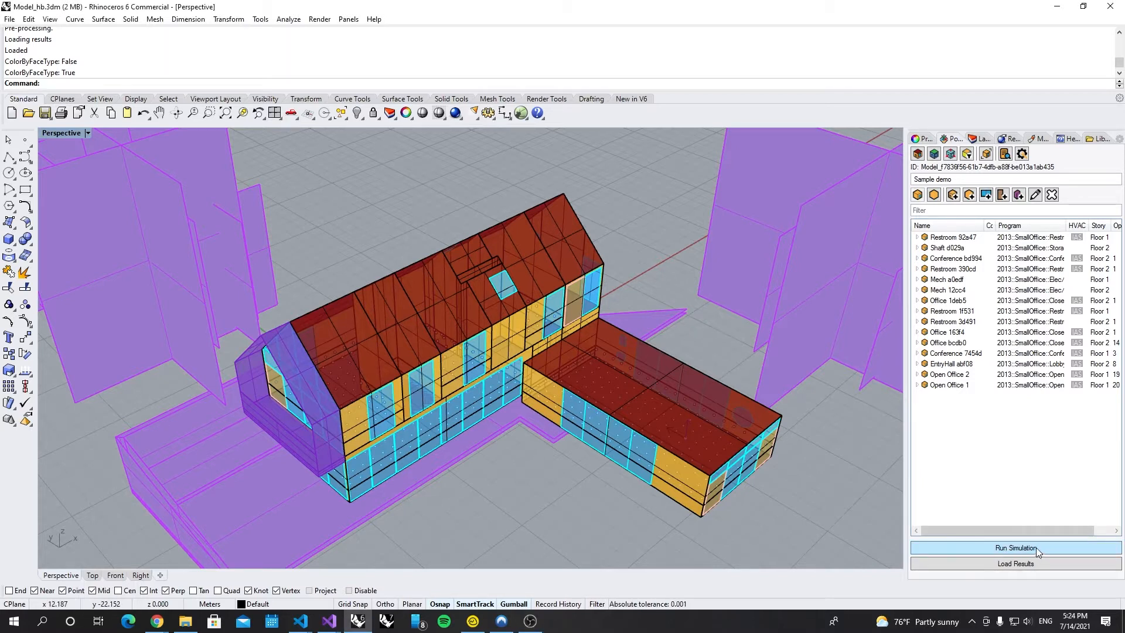
Begin a Pollination cloud job and choose the annual-daylight recipe so its inputs are listed.
left_click(1015, 547)
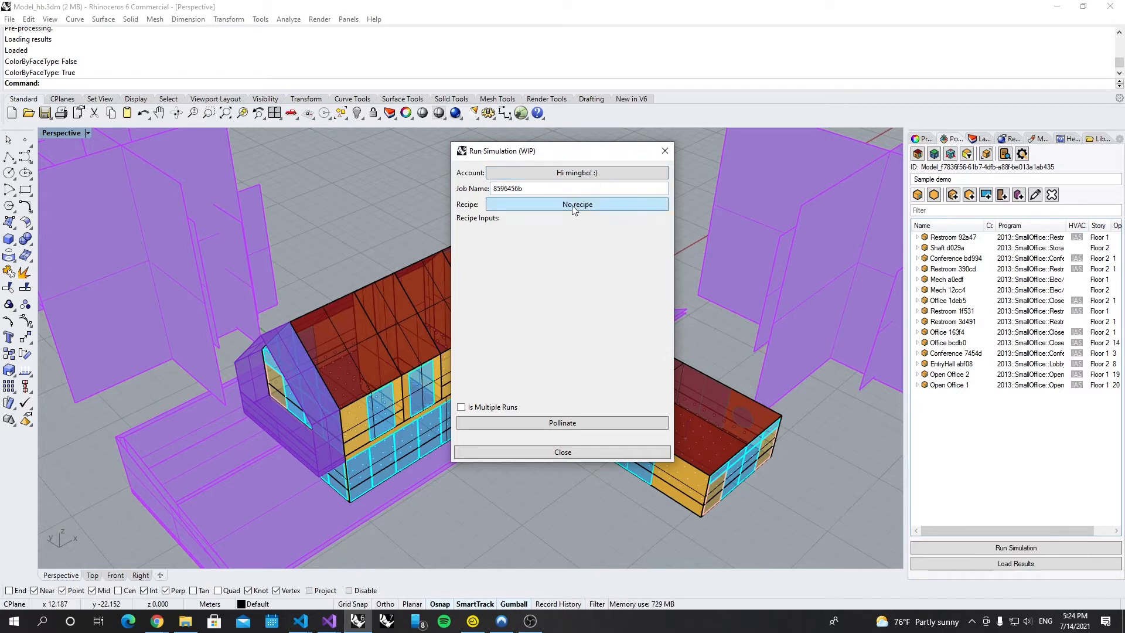
left_click(576, 204)
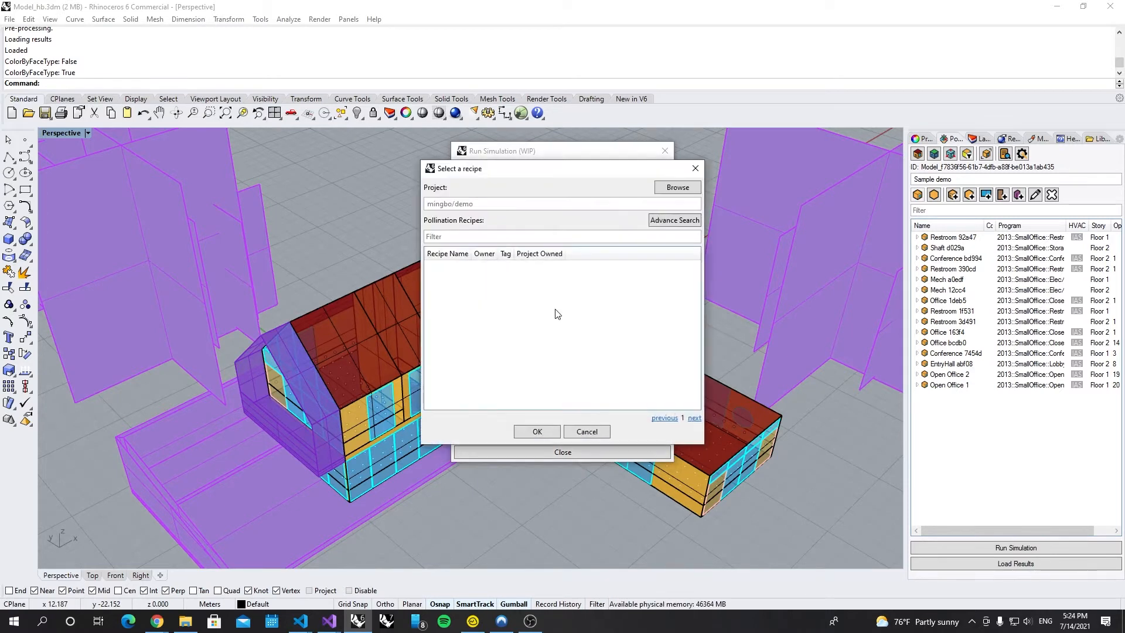
left_click(450, 274)
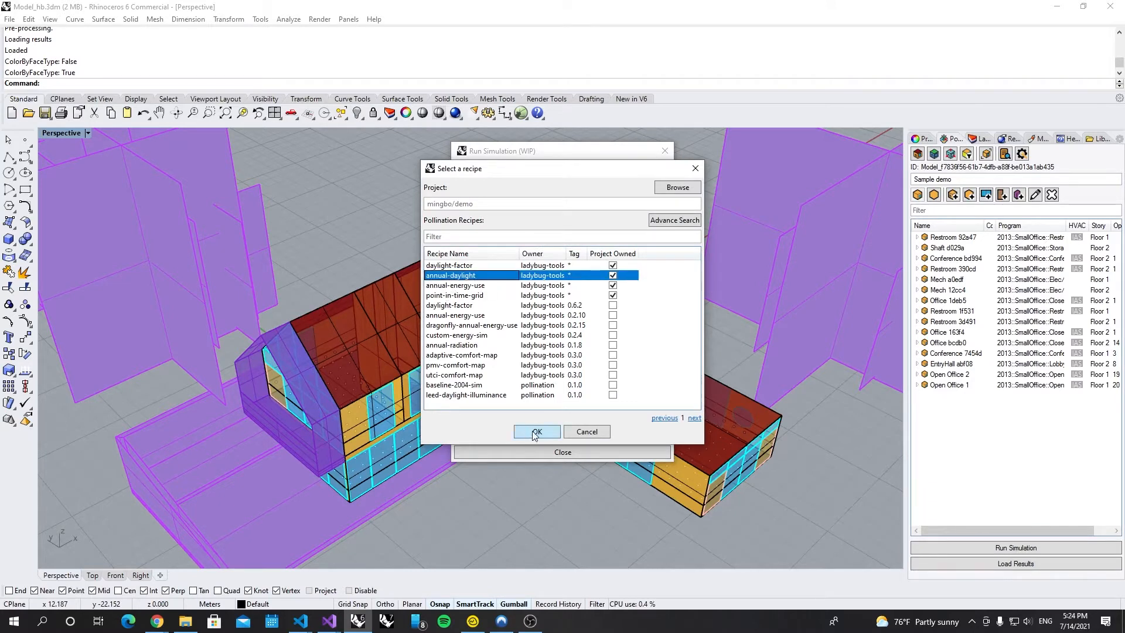
left_click(535, 431)
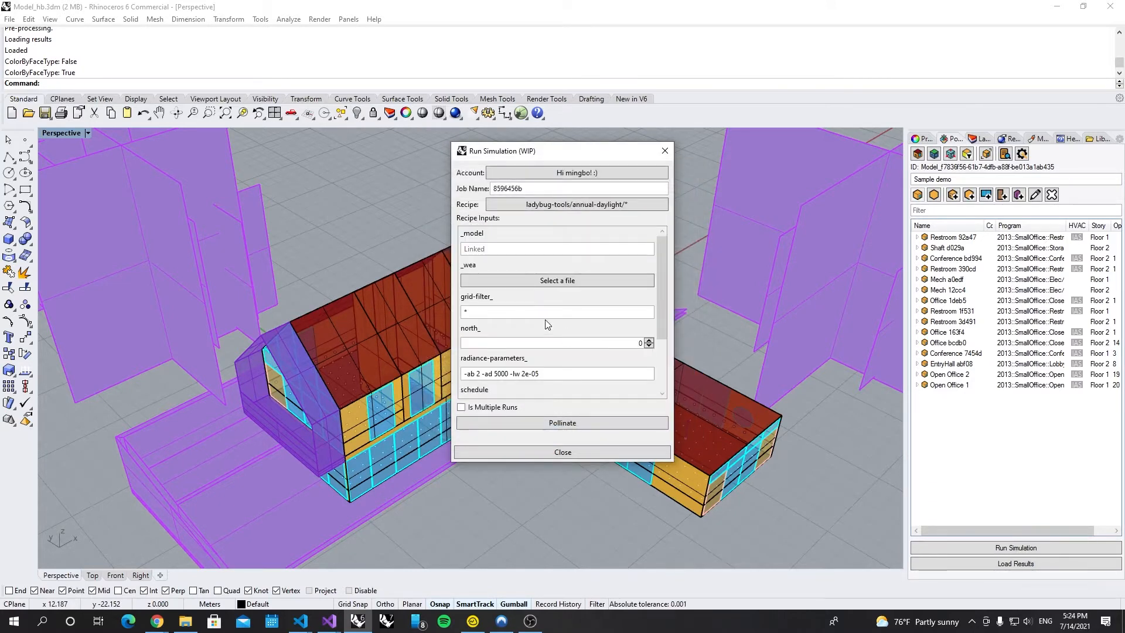
Replace the job name with 'My first daylight simulation'.
triple_click(557, 187)
type("My first daylight")
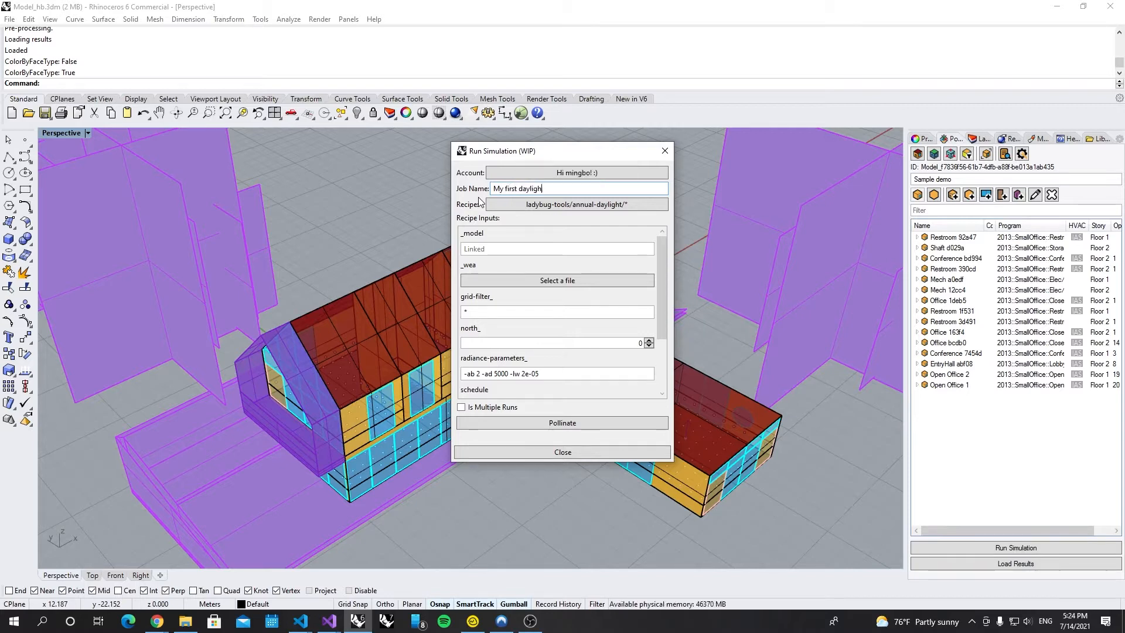
type("simulation")
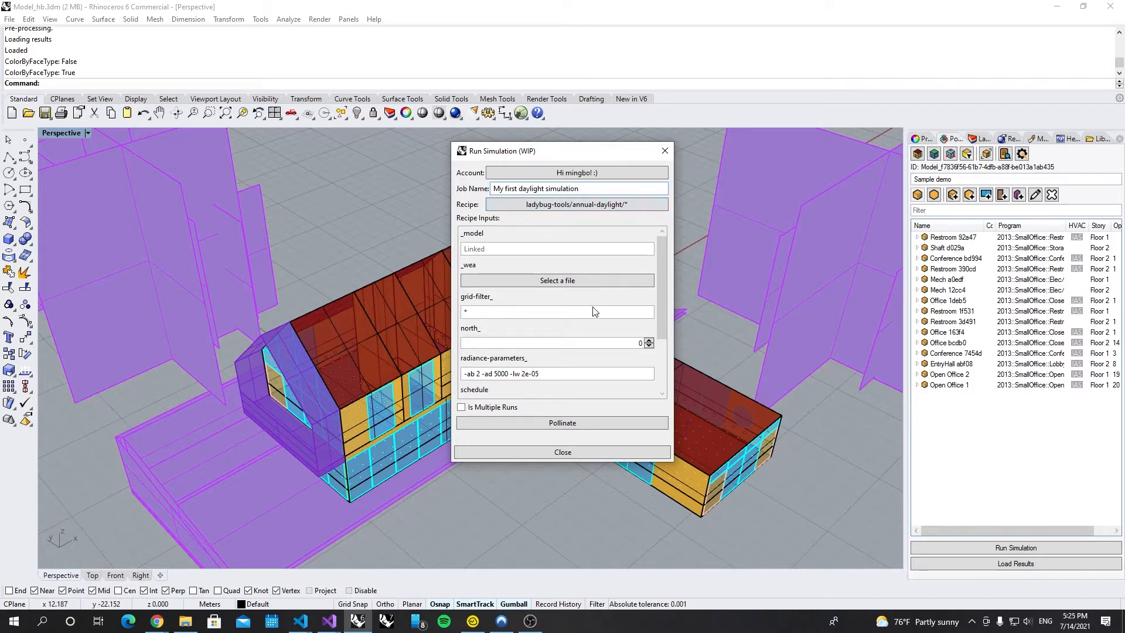
mouse_move(479, 271)
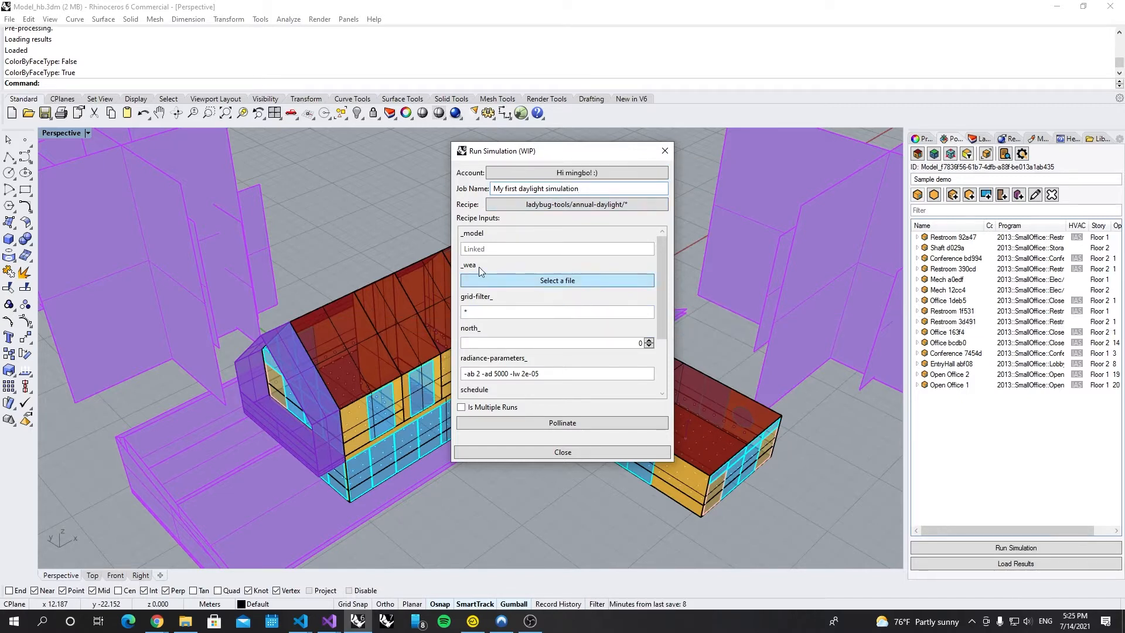
mouse_move(468, 228)
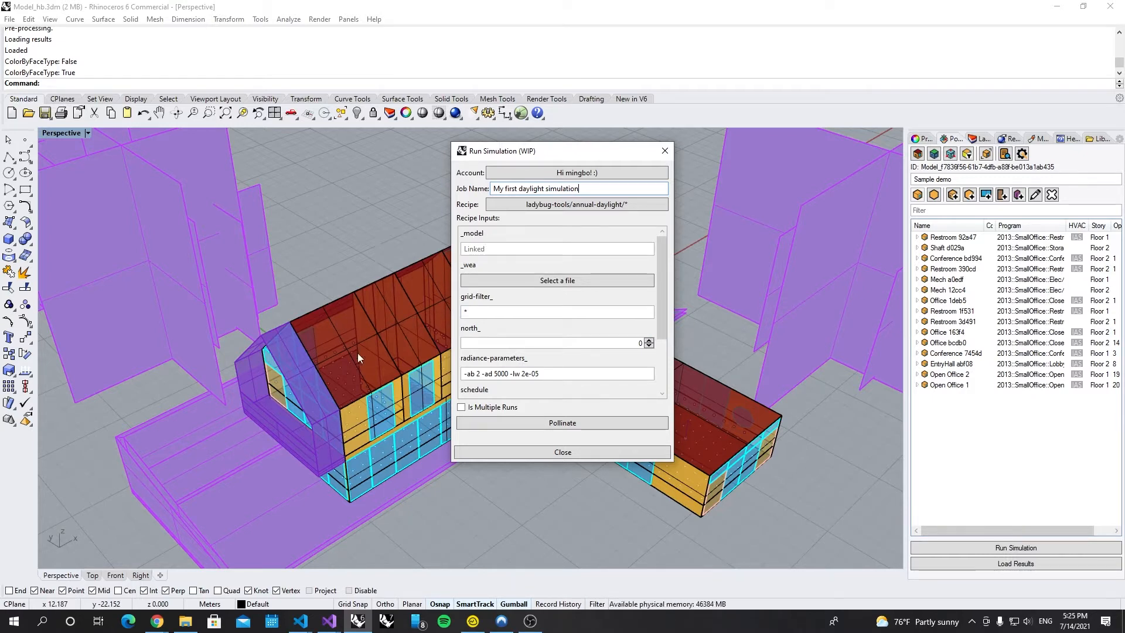
mouse_move(347, 378)
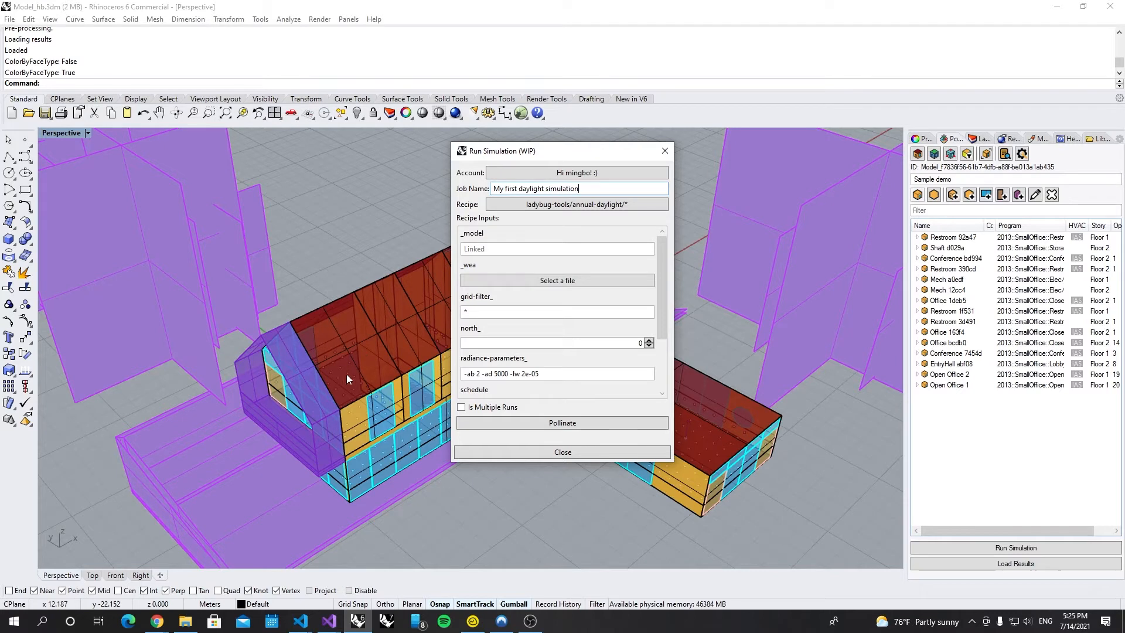
mouse_move(558, 280)
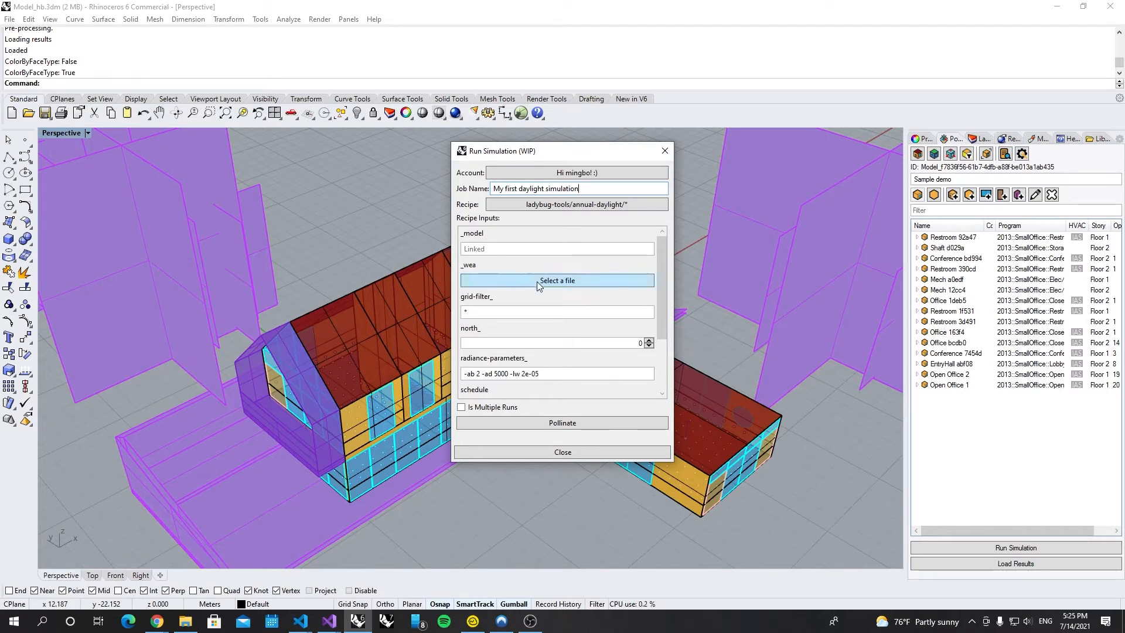
mouse_move(465, 273)
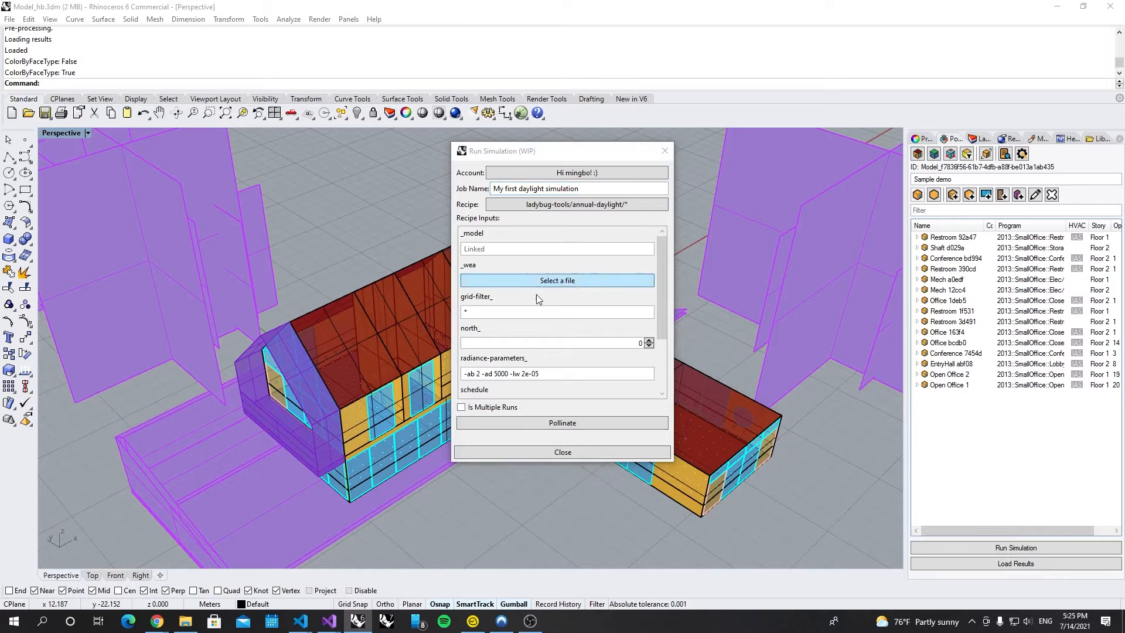
Set the _wea input to the USA_MA_Boston-Logan TMYx .wea weather file.
left_click(557, 280)
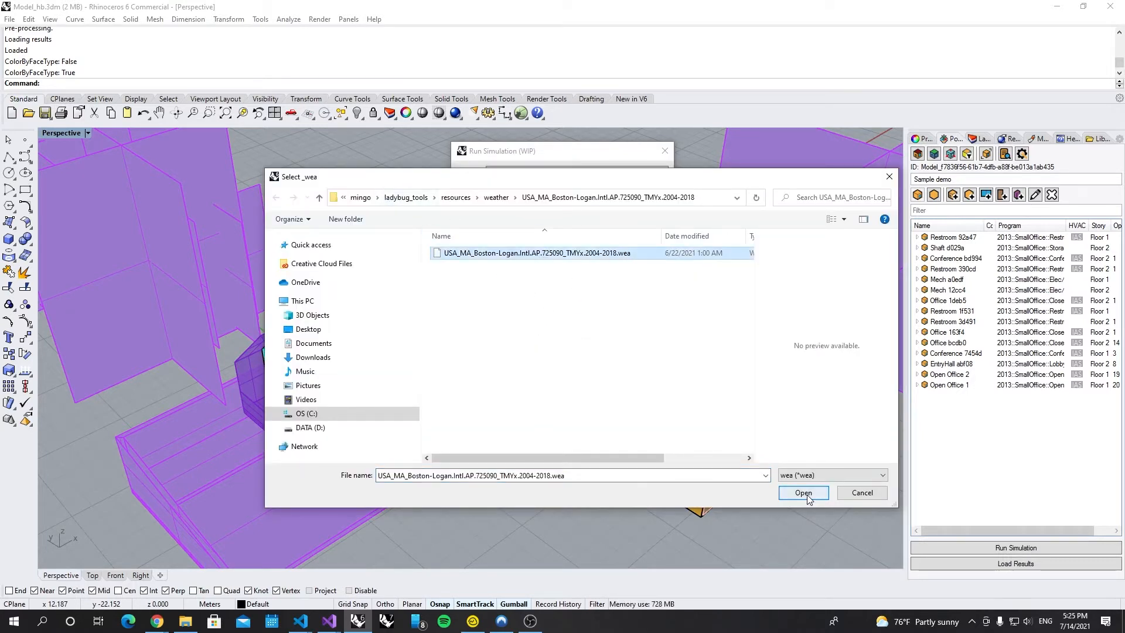
left_click(802, 494)
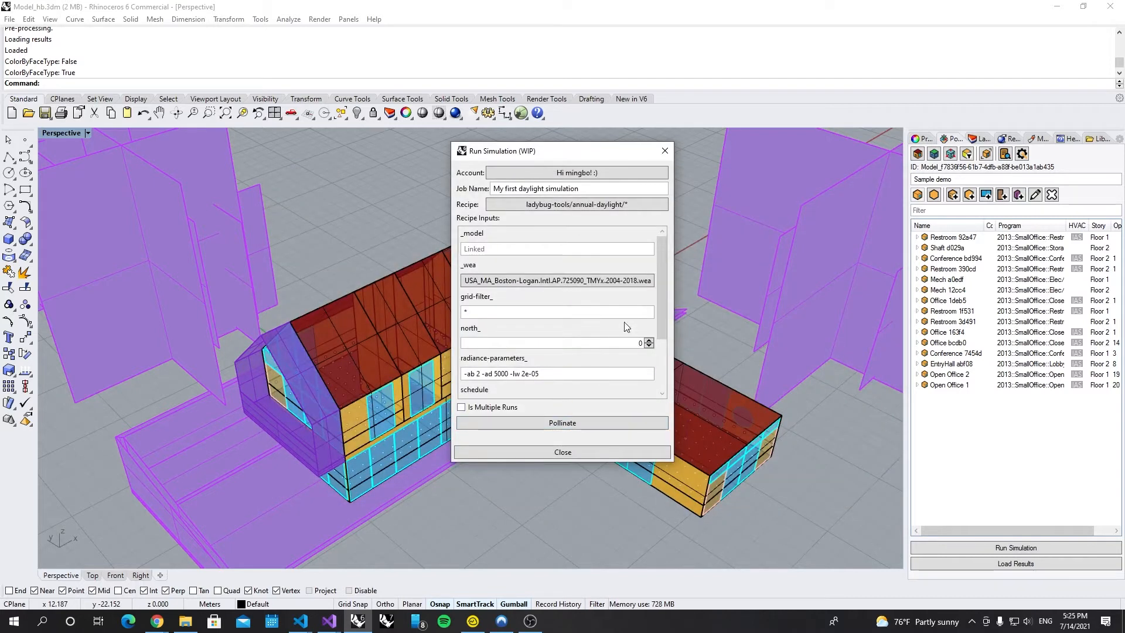
scroll("down", 3)
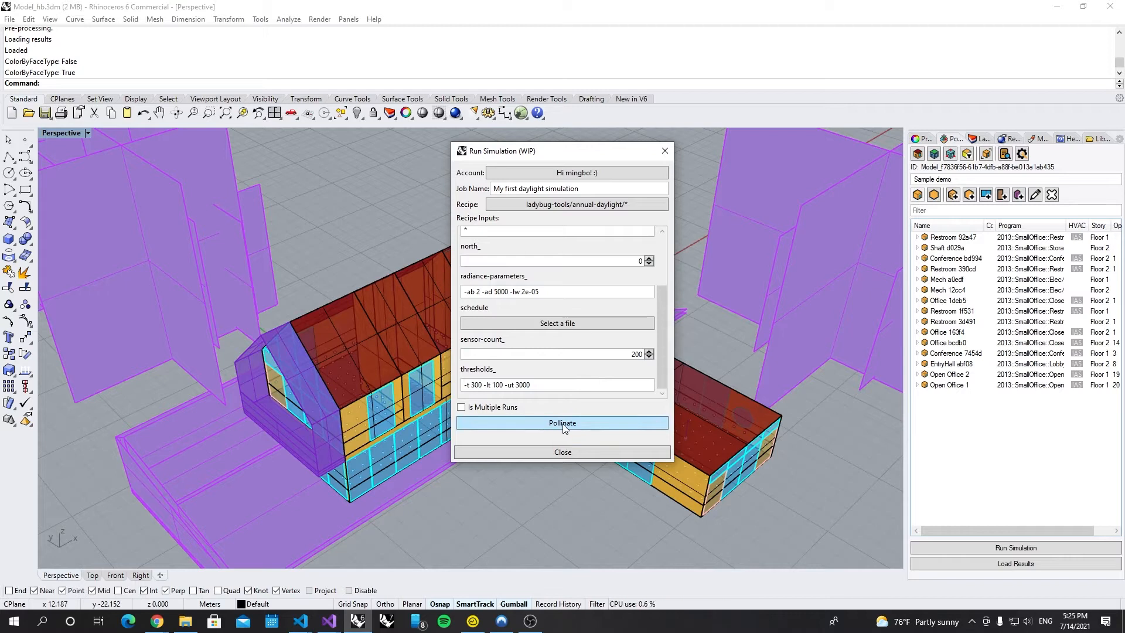
Pollinate the job to Pollination Cloud and close the window once its status reads Created.
left_click(561, 423)
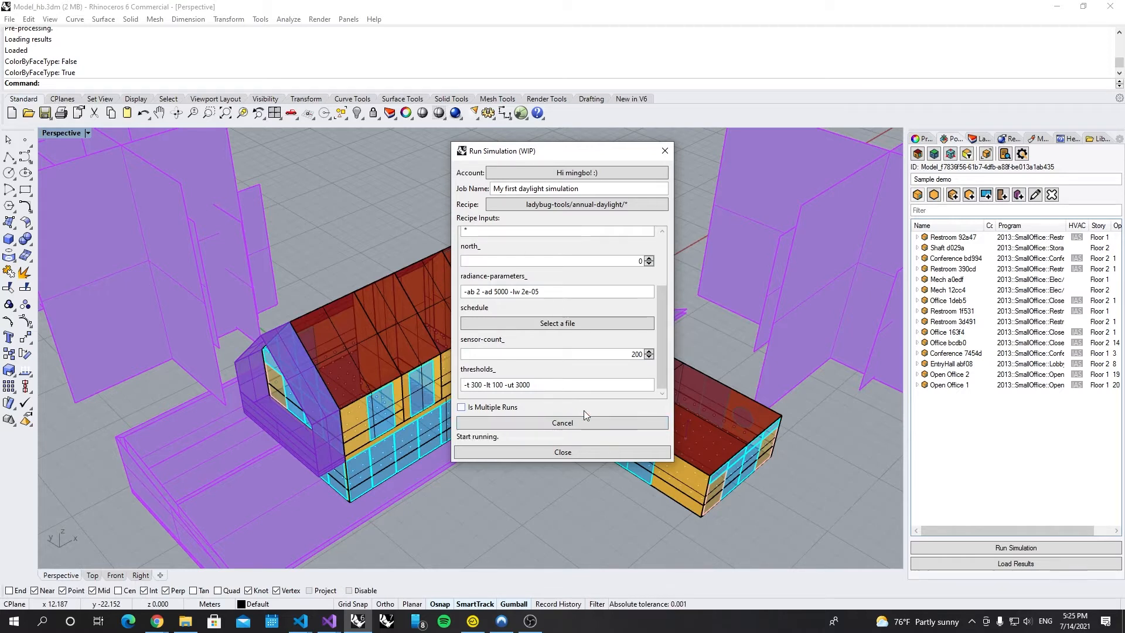
left_click(561, 421)
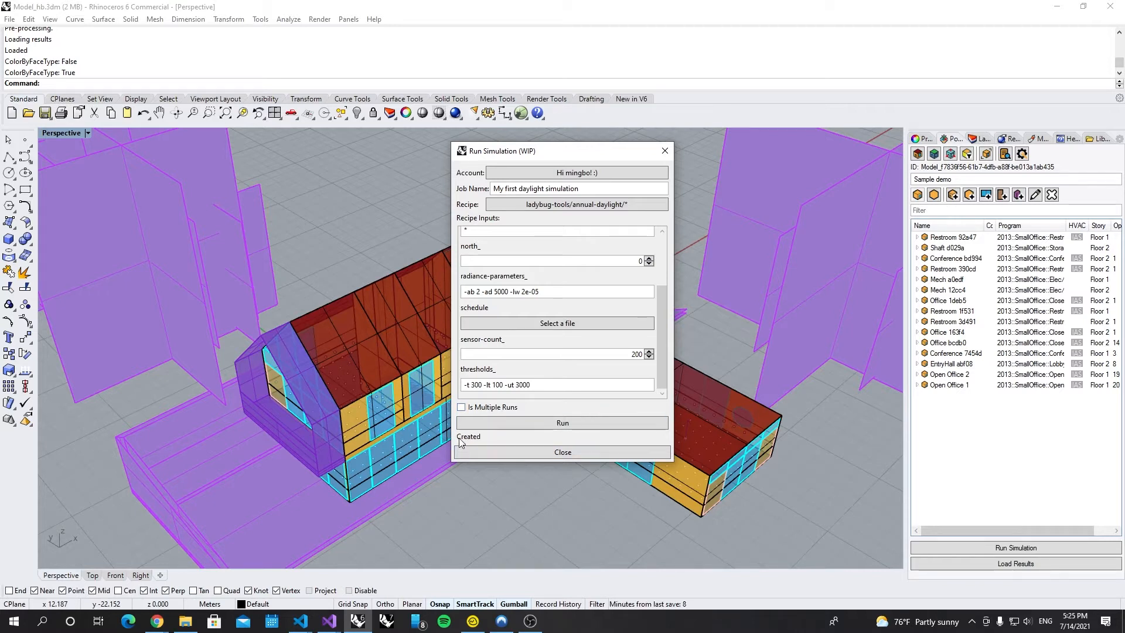
left_click(562, 452)
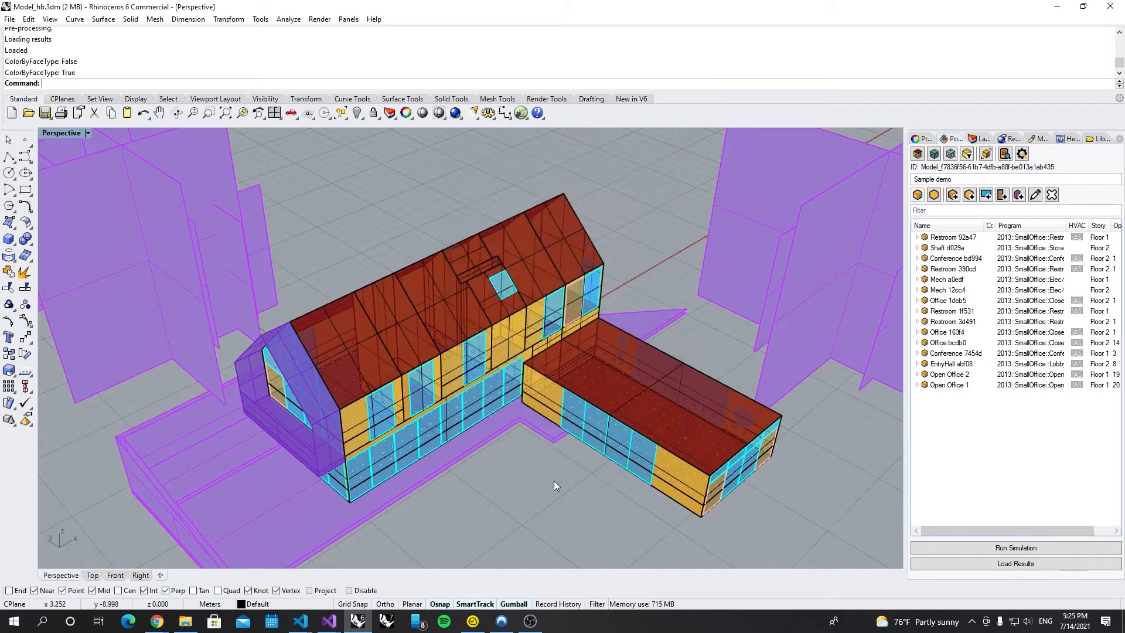
In Results Manager, choose the first annual-daylight cloud job a9c387f8.
left_click(1013, 563)
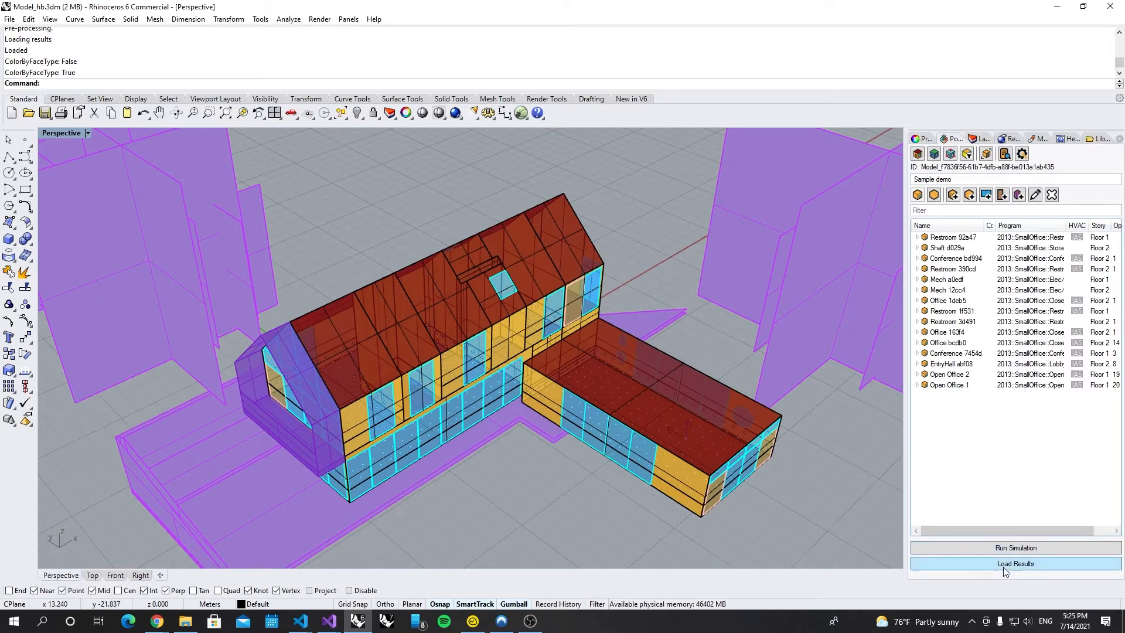
left_click(1013, 563)
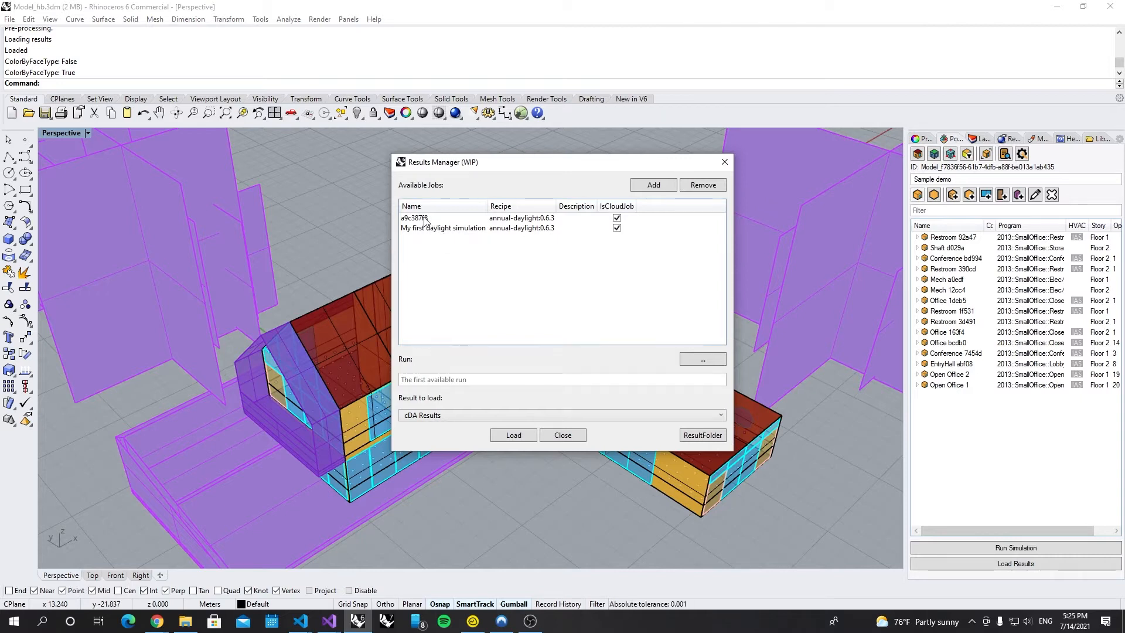
mouse_move(440, 224)
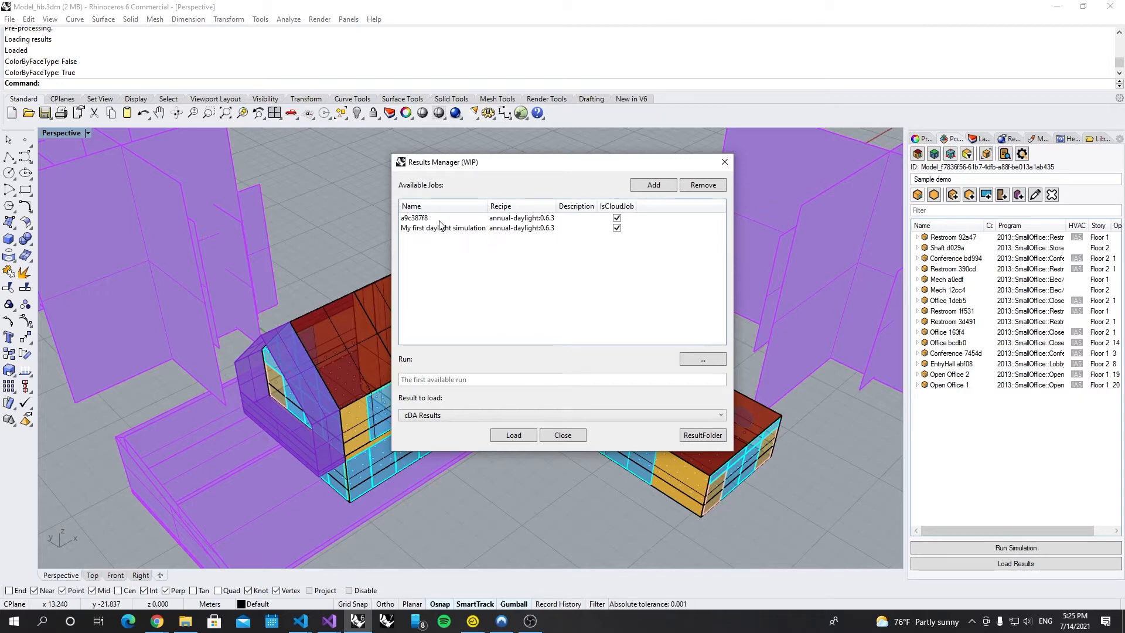
left_click(443, 218)
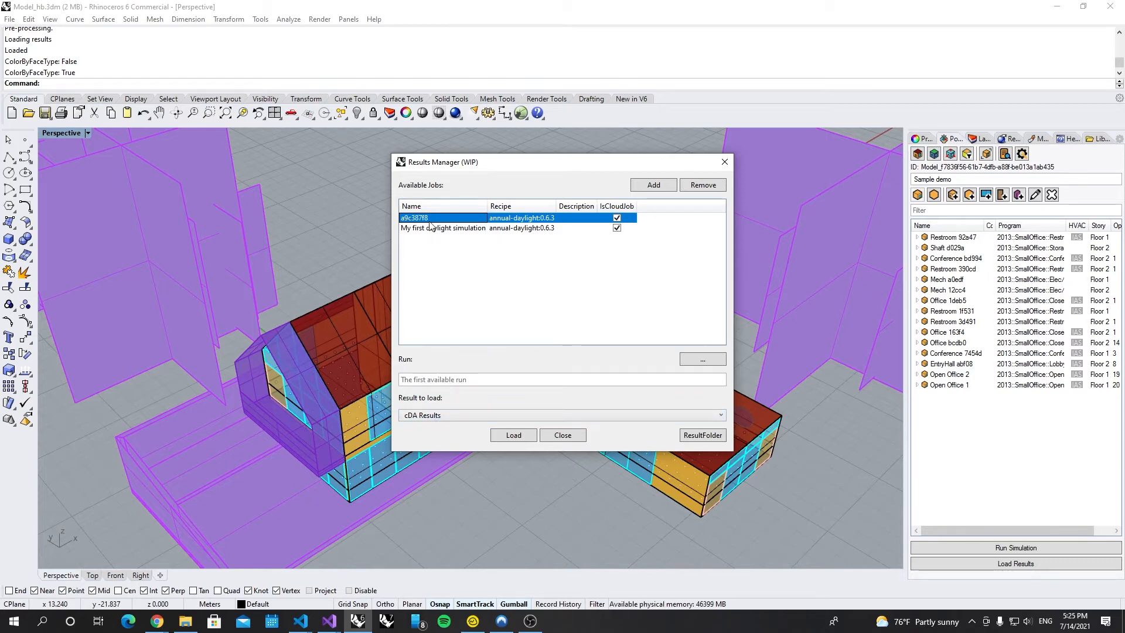
left_click(719, 415)
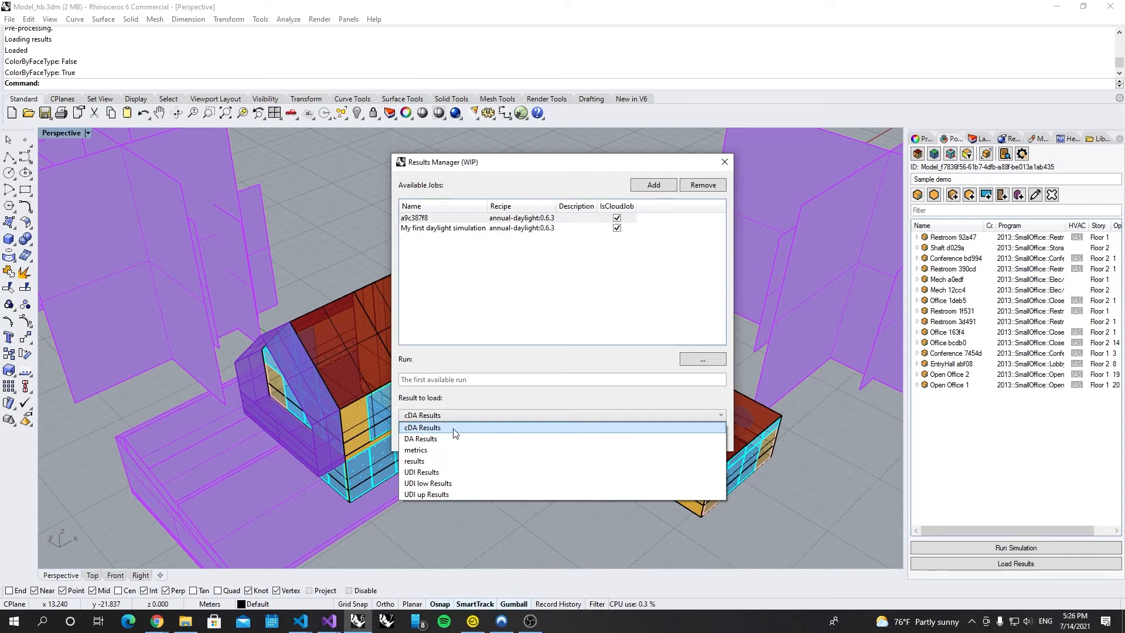
mouse_move(445, 460)
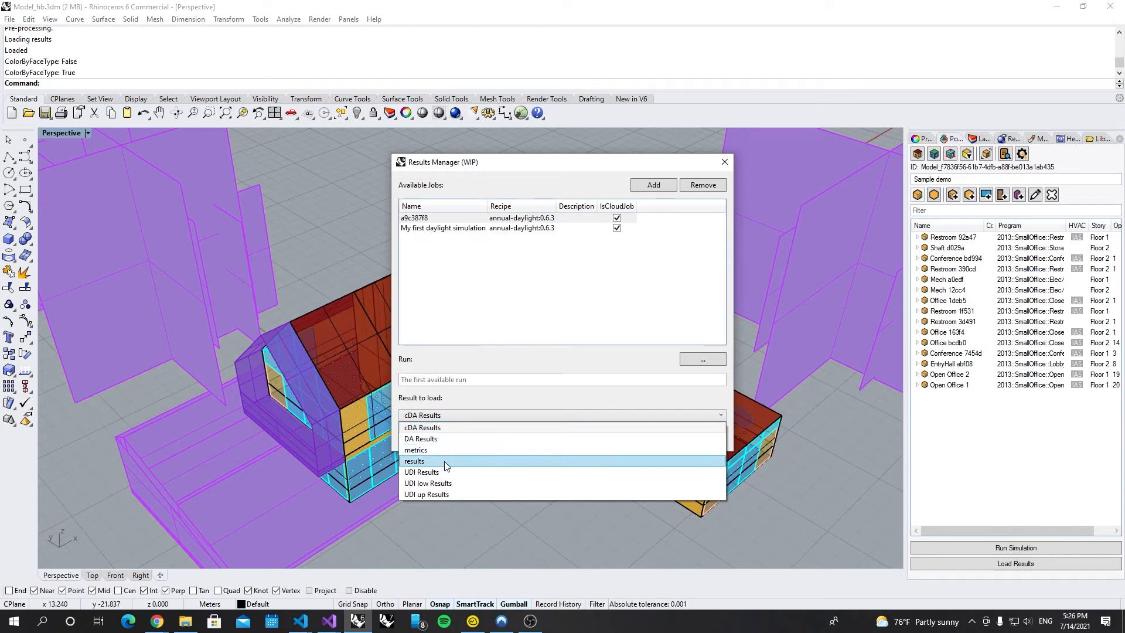
mouse_move(456, 474)
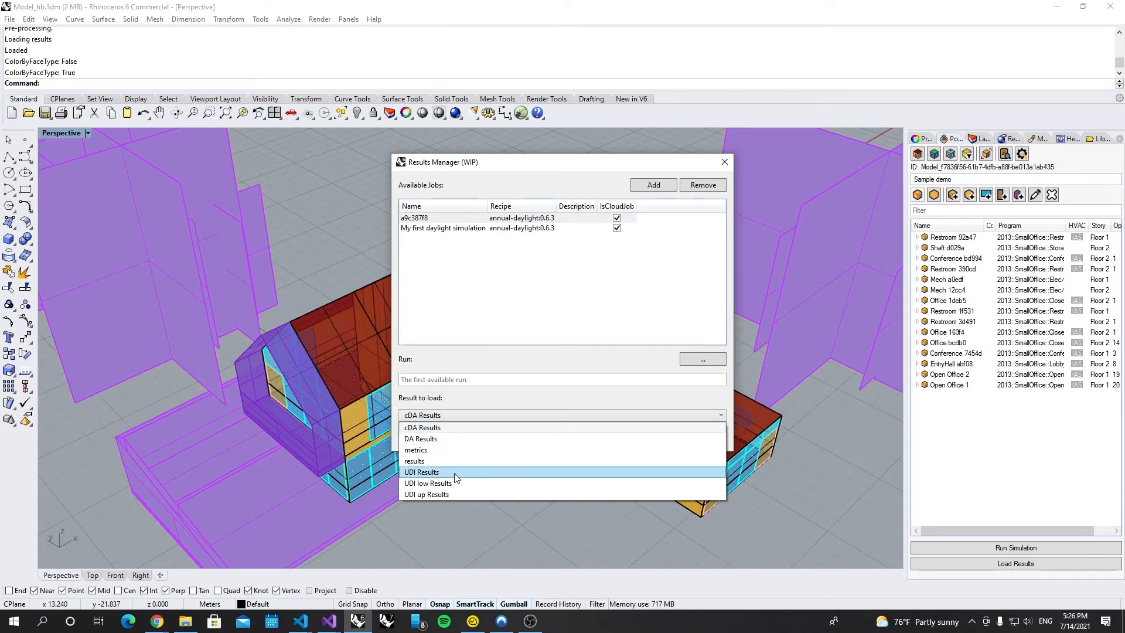
mouse_move(454, 482)
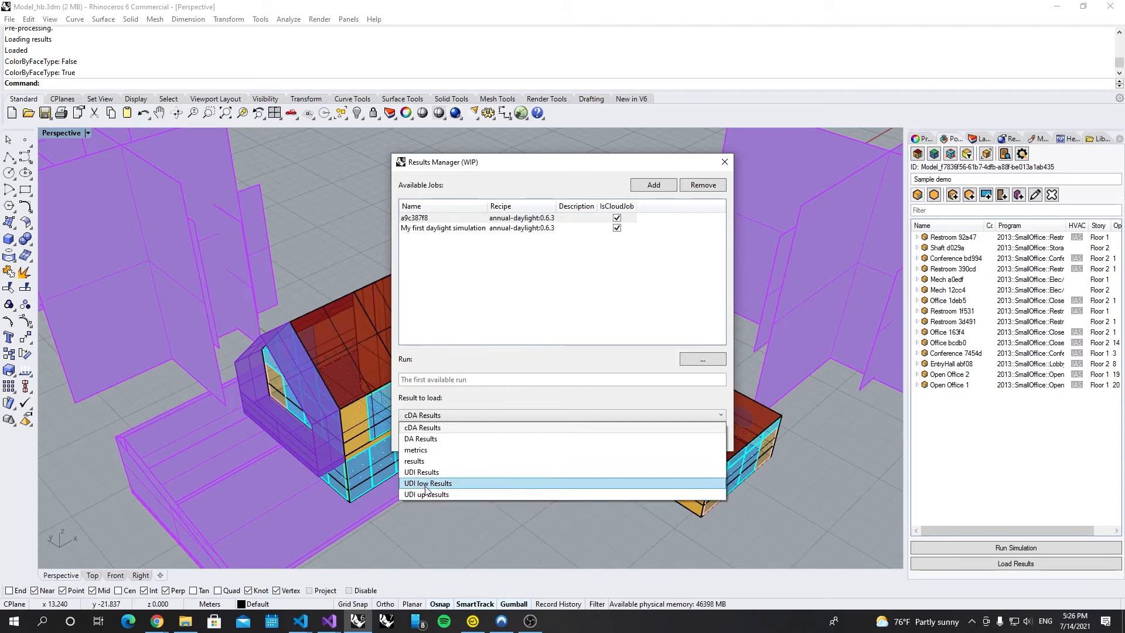
mouse_move(421, 426)
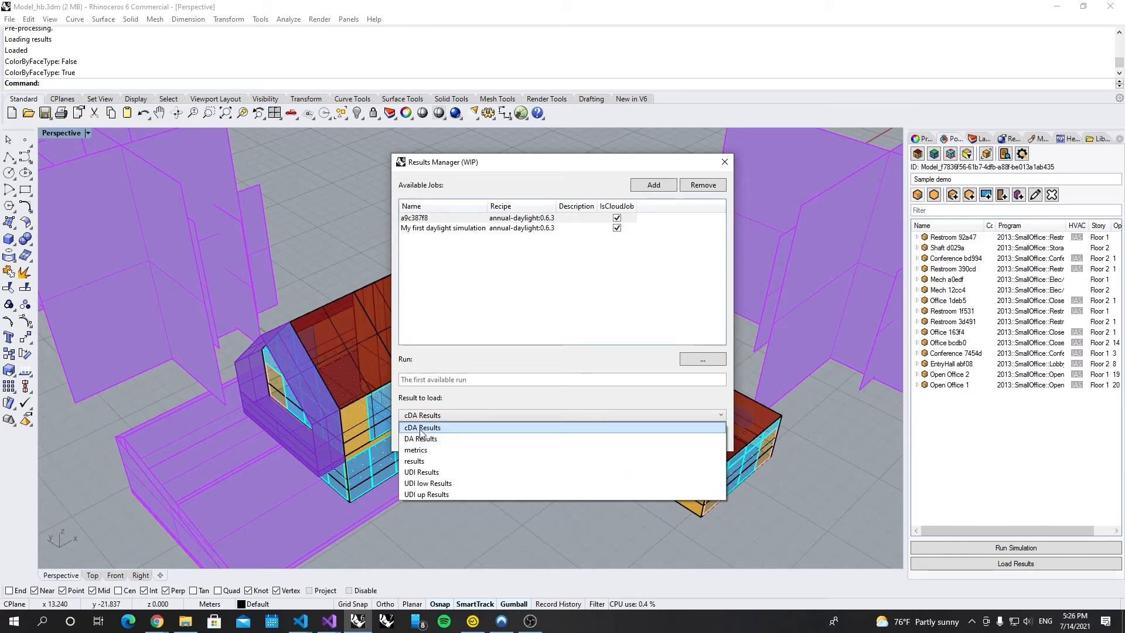
Keep cDA Results as the result to load and load it.
left_click(421, 427)
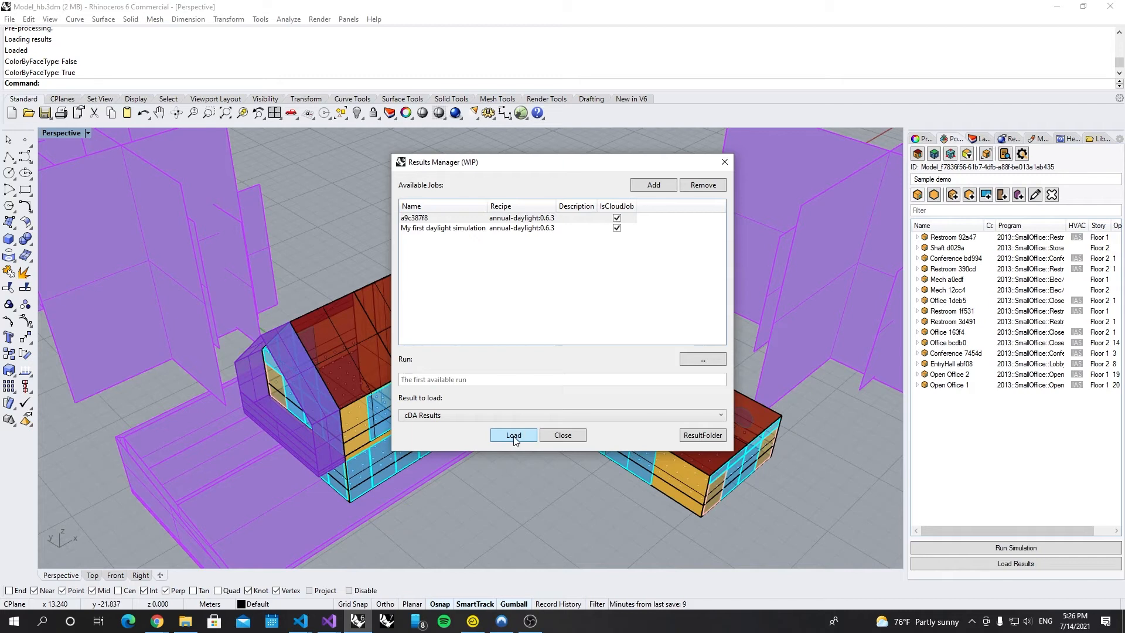
left_click(513, 434)
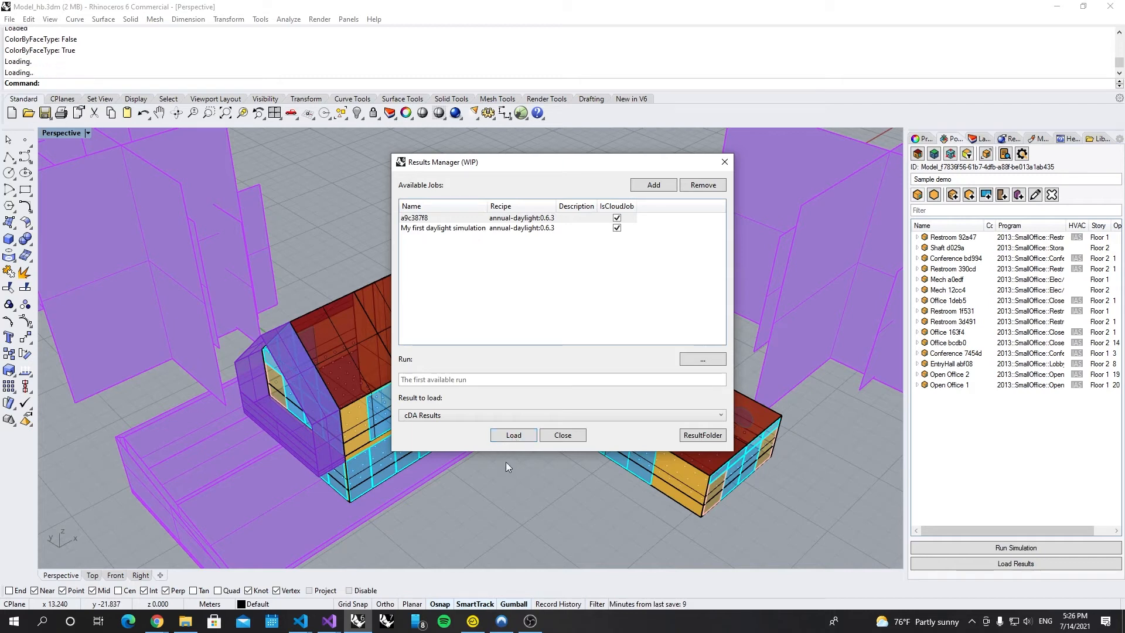
Close Results Manager and turn off Color by face type so rooms show as wireframes.
left_click(513, 434)
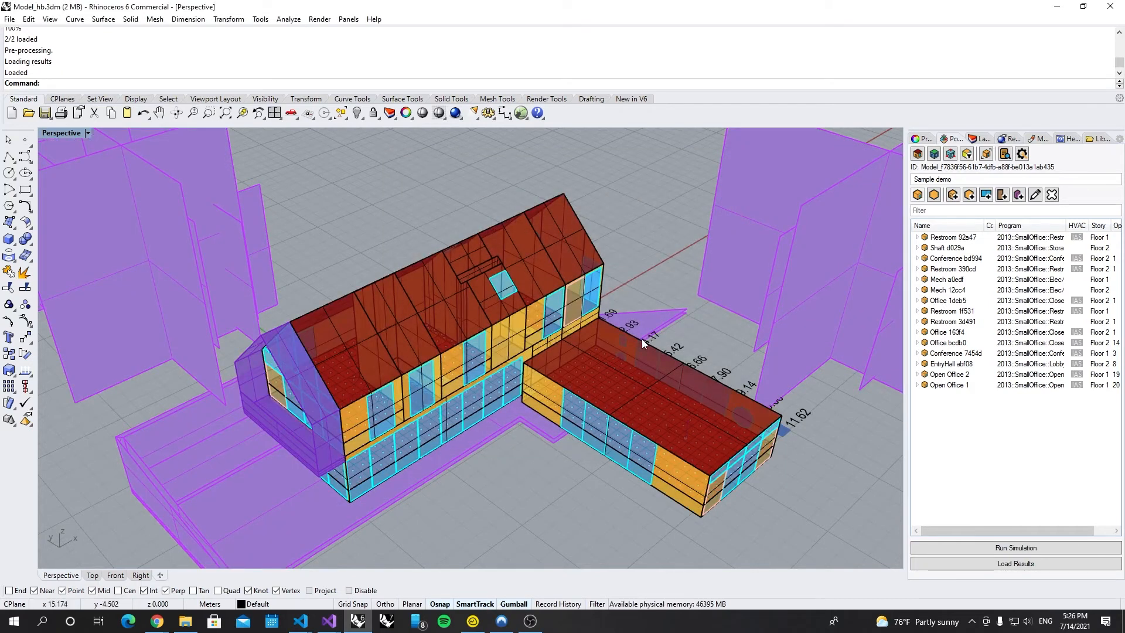
mouse_move(917, 153)
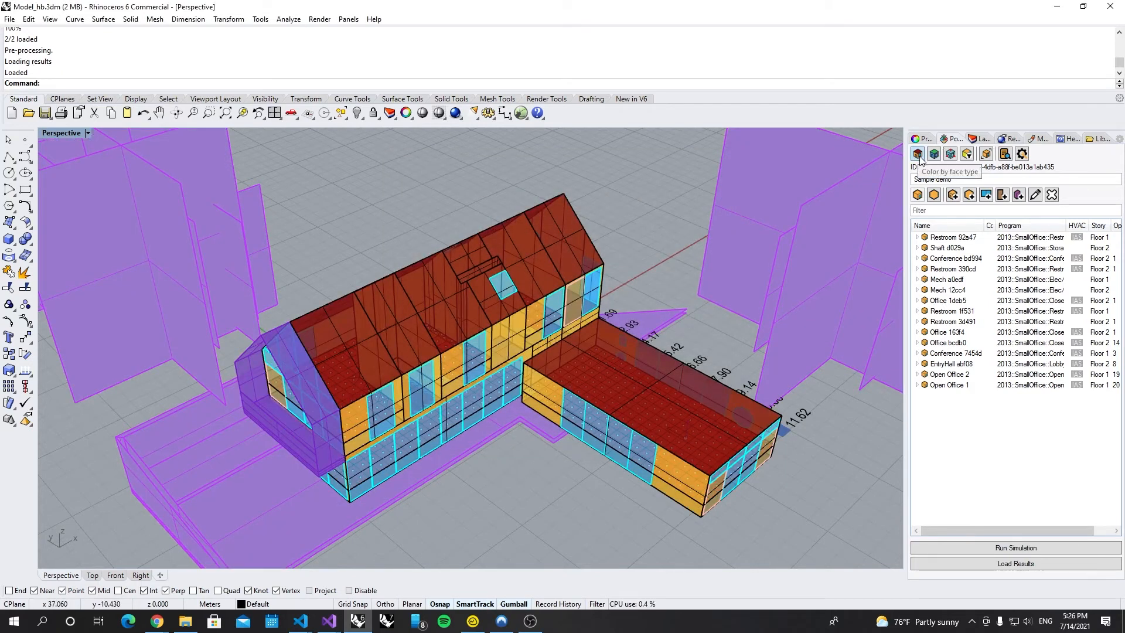
left_click(916, 152)
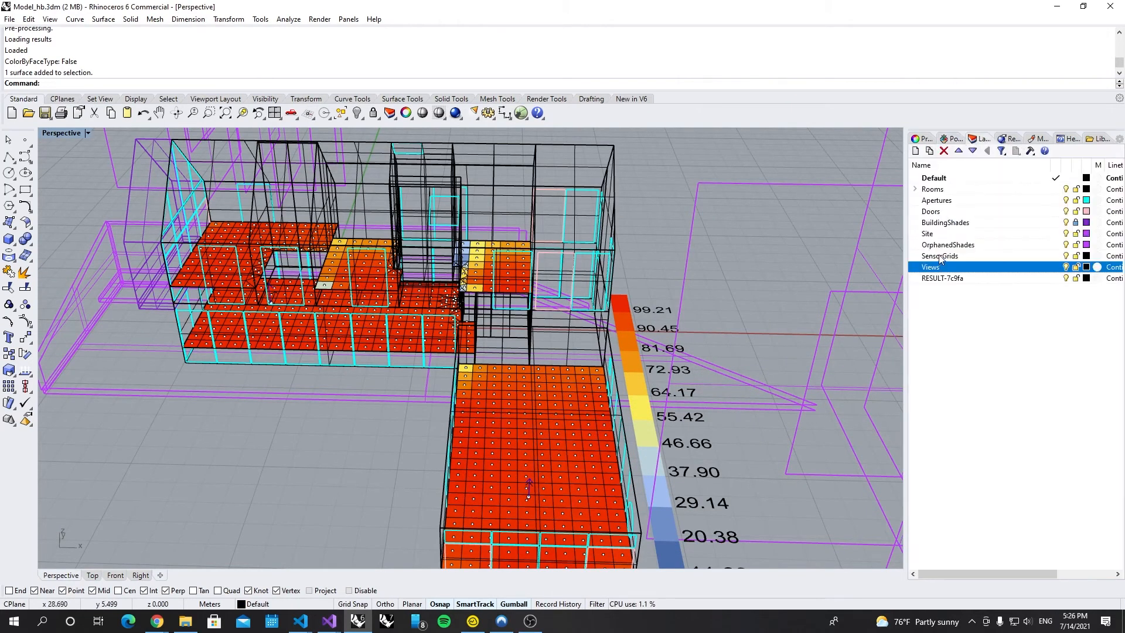
Hide the SensorGrids layer and select the HB Analytical Result mesh on layer RESULT-7c9fa.
left_click(939, 256)
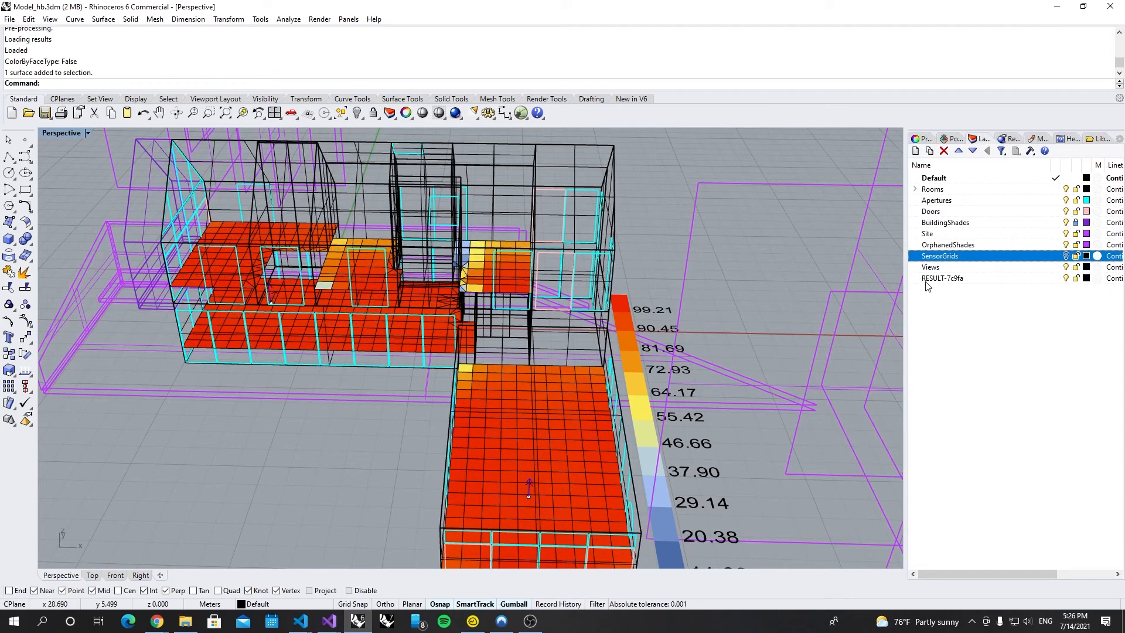
left_click(942, 278)
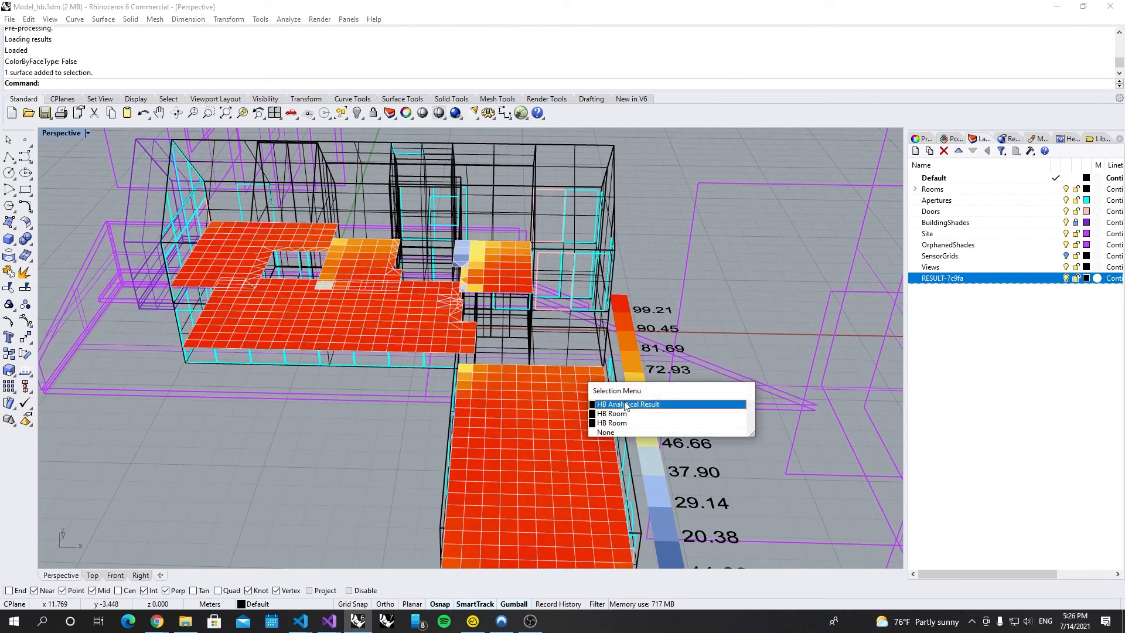
mouse_move(650, 408)
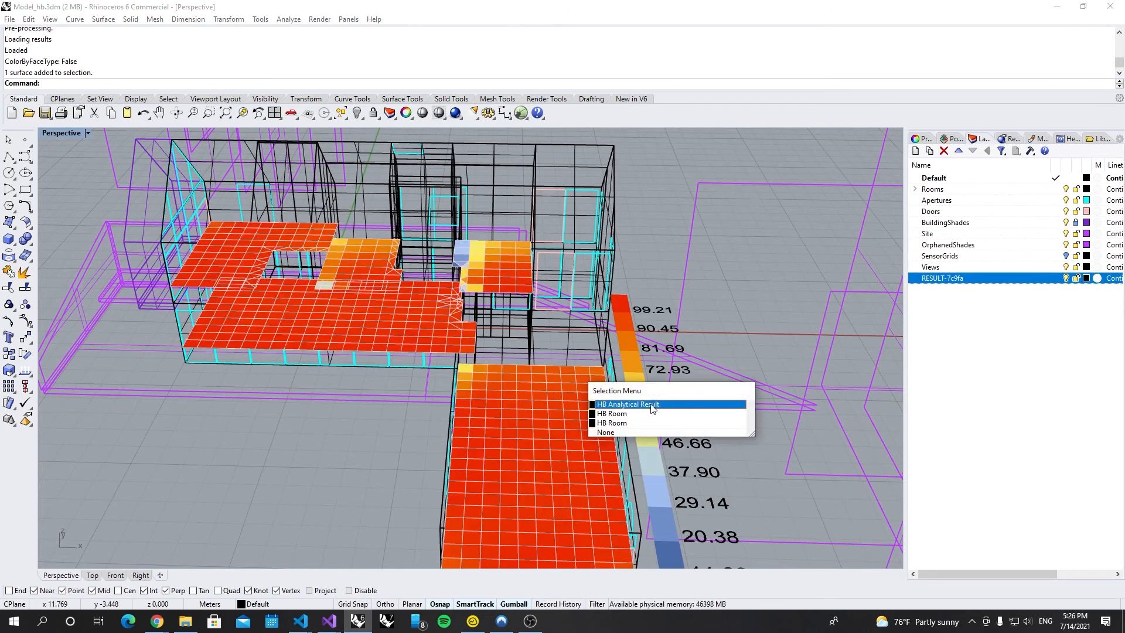
left_click(627, 404)
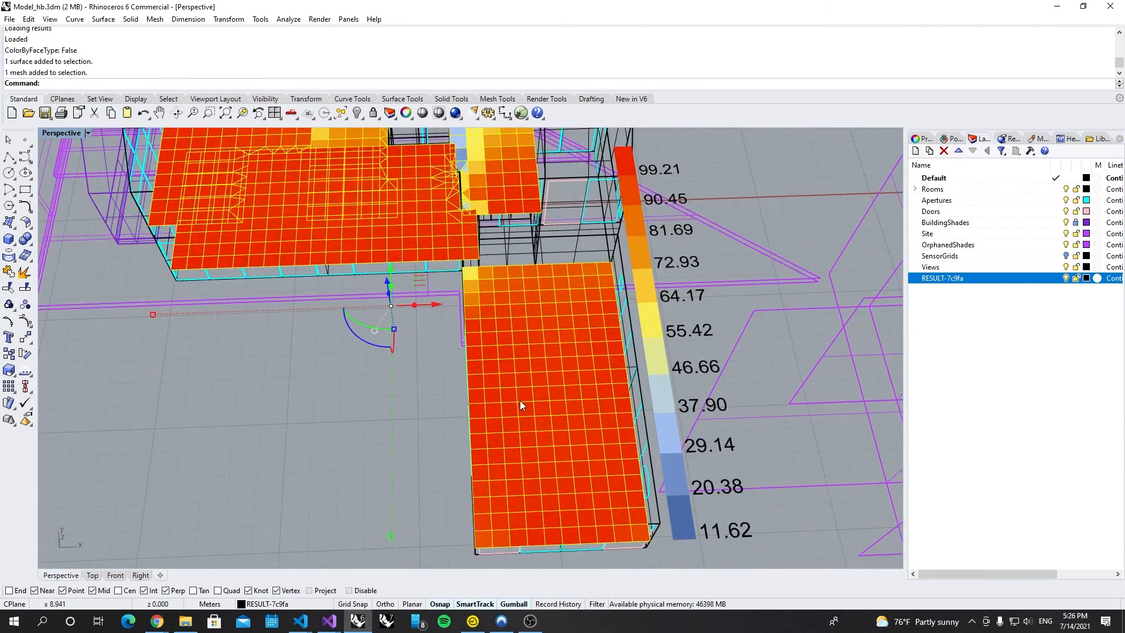
Set the result mesh's Analytical Mesh Settings to Min 0 and Max 100.
double_click(520, 406)
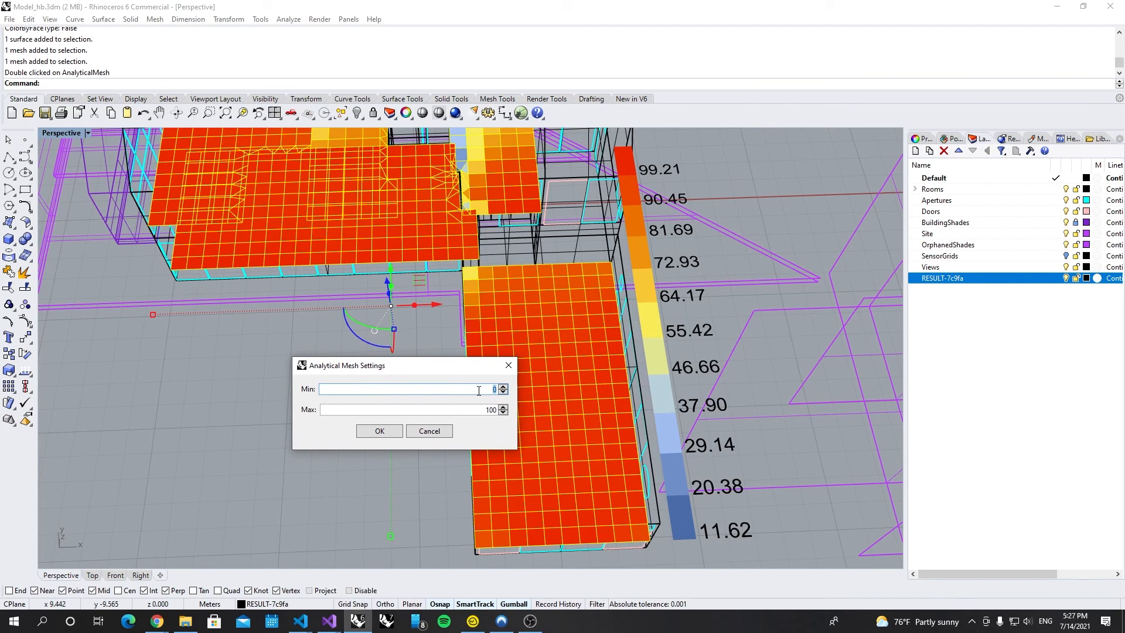
left_click(379, 430)
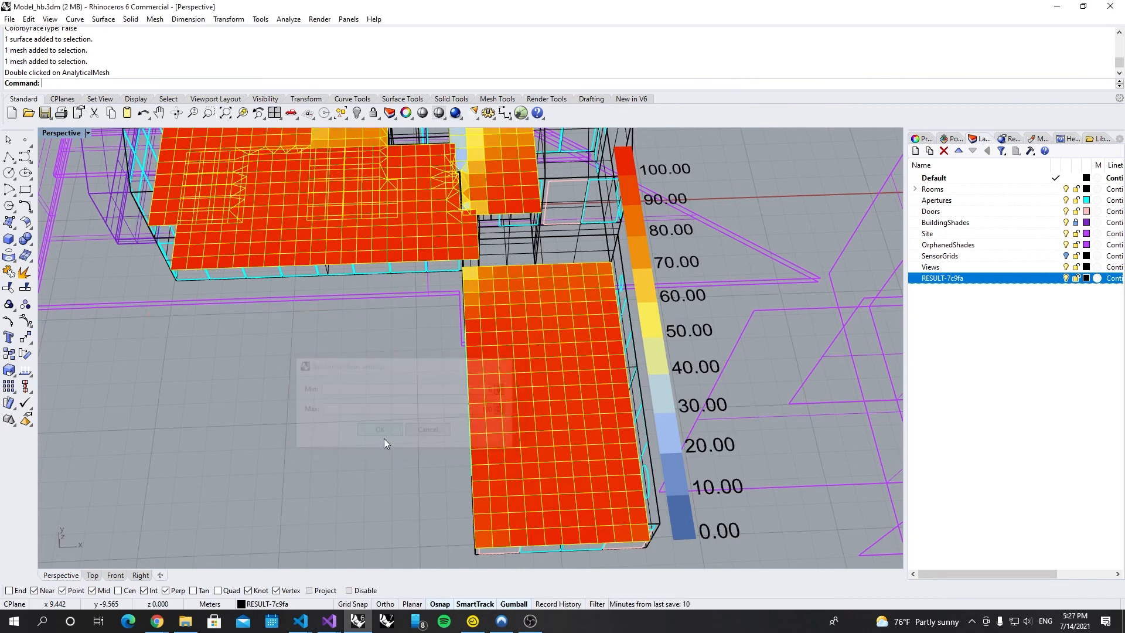